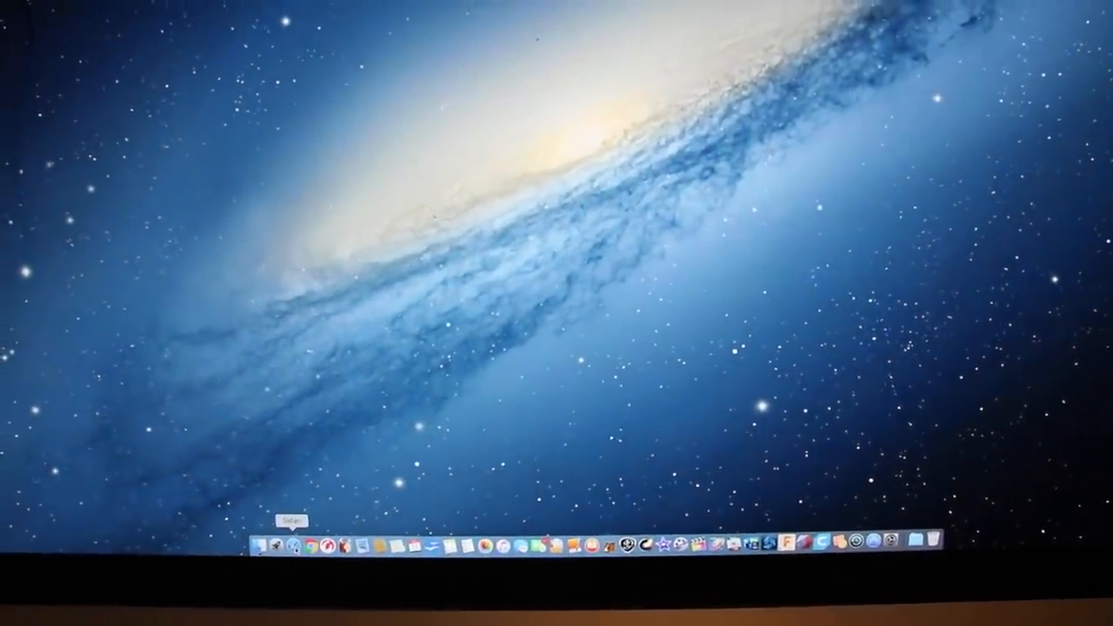
Launch Safari from the Dock to reach the Thingiverse home page
{"action": "left_click", "coordinate": [284, 546]}
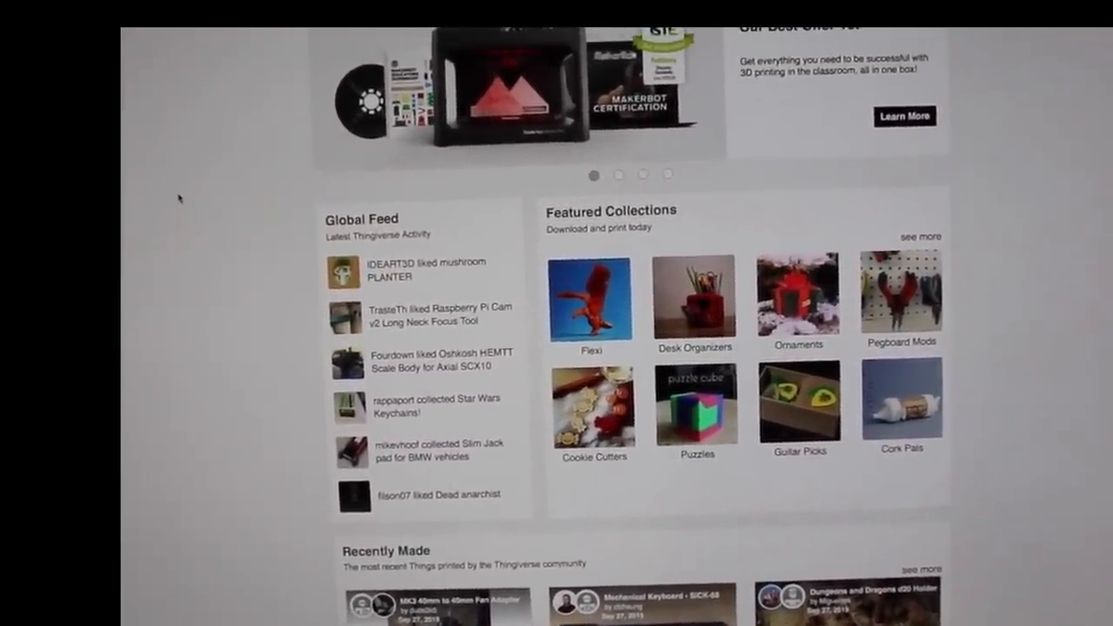
Scroll down through the Thingiverse homepage's featured collections and feed
{"action": "scroll", "scroll_direction": "down", "scroll_amount": 3}
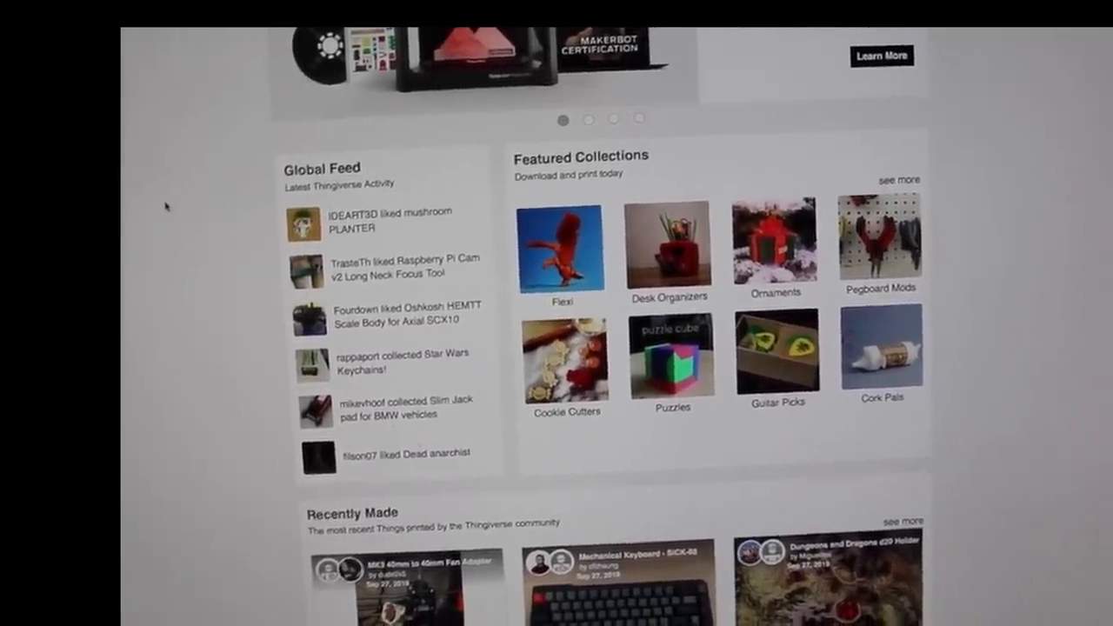
{"action": "scroll", "scroll_direction": "down", "scroll_amount": 3}
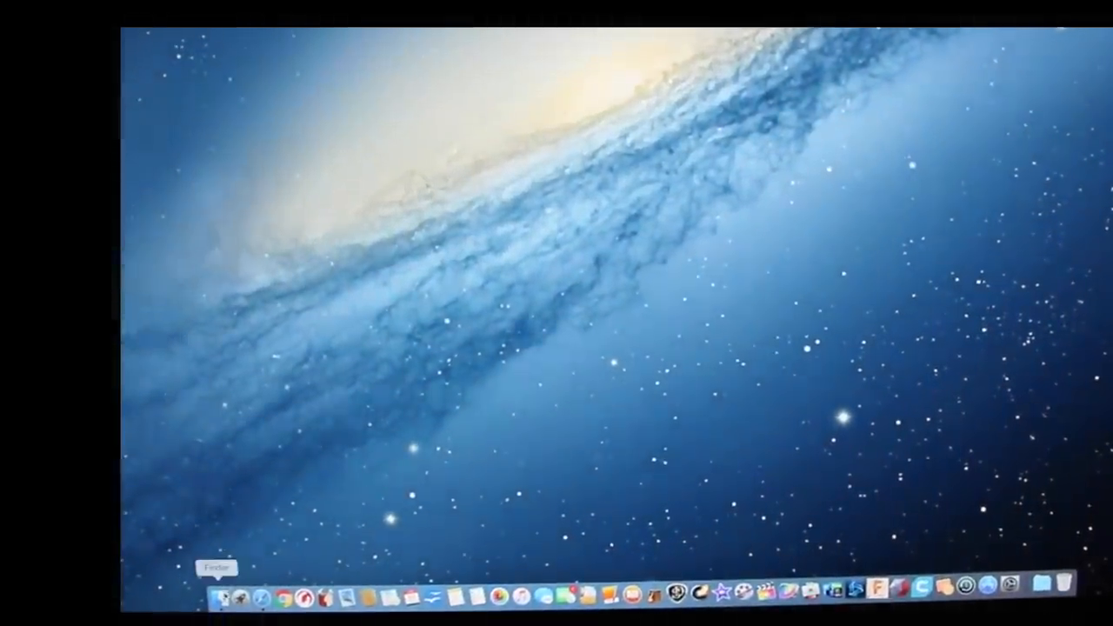
Browse in Finder to the CR-10_Spool_Mount files folder and select the spool mount STL
{"action": "left_click", "coordinate": [233, 594]}
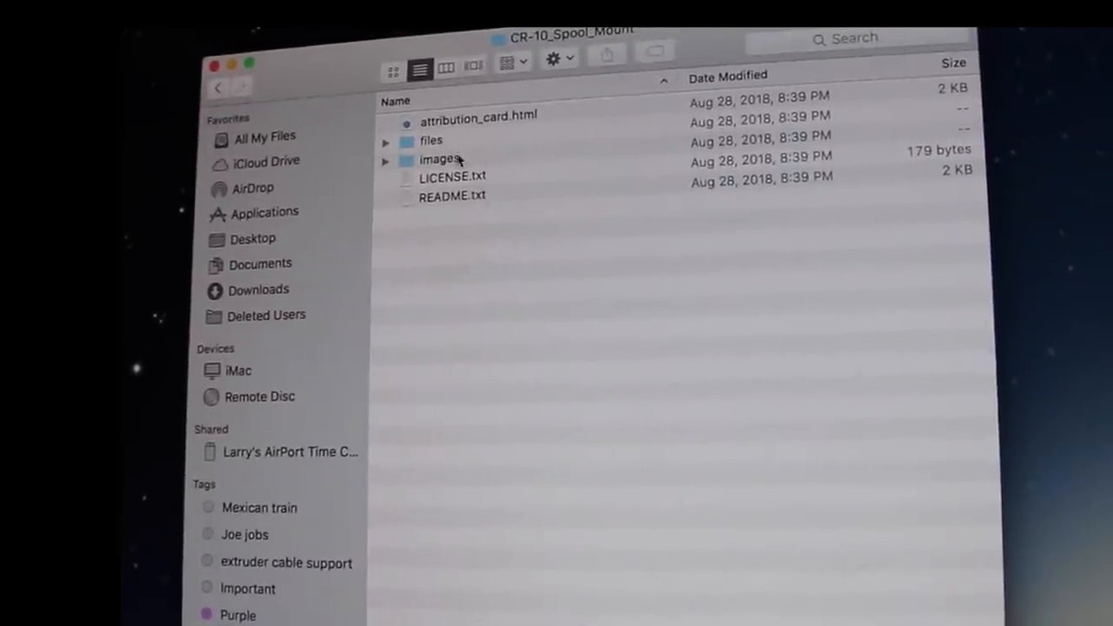
{"action": "double_click", "coordinate": [431, 139]}
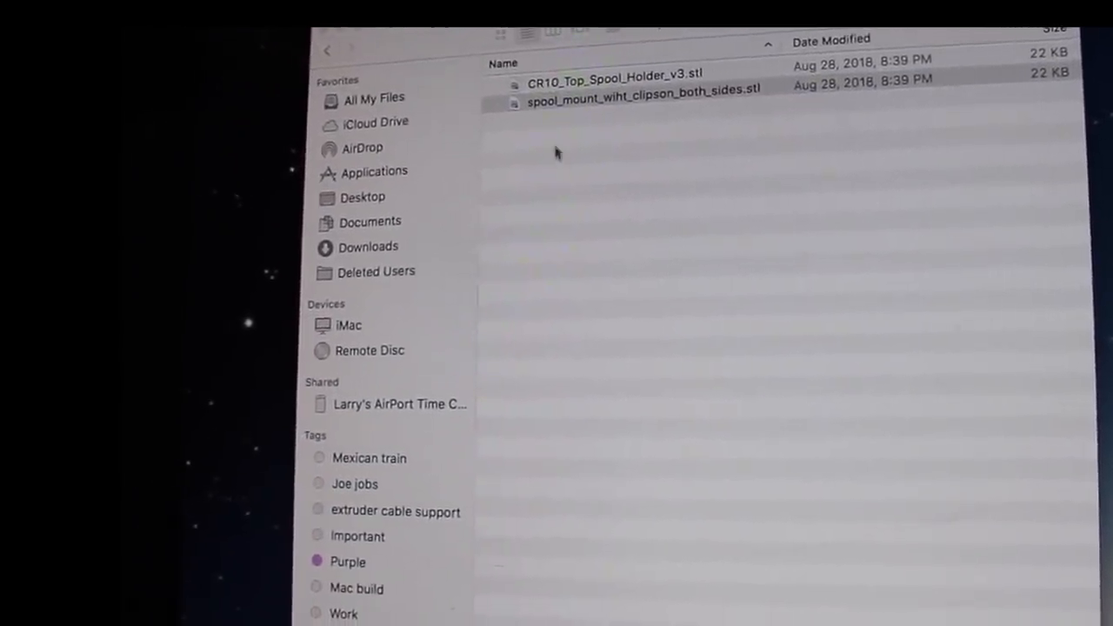
{"action": "left_click", "coordinate": [641, 87]}
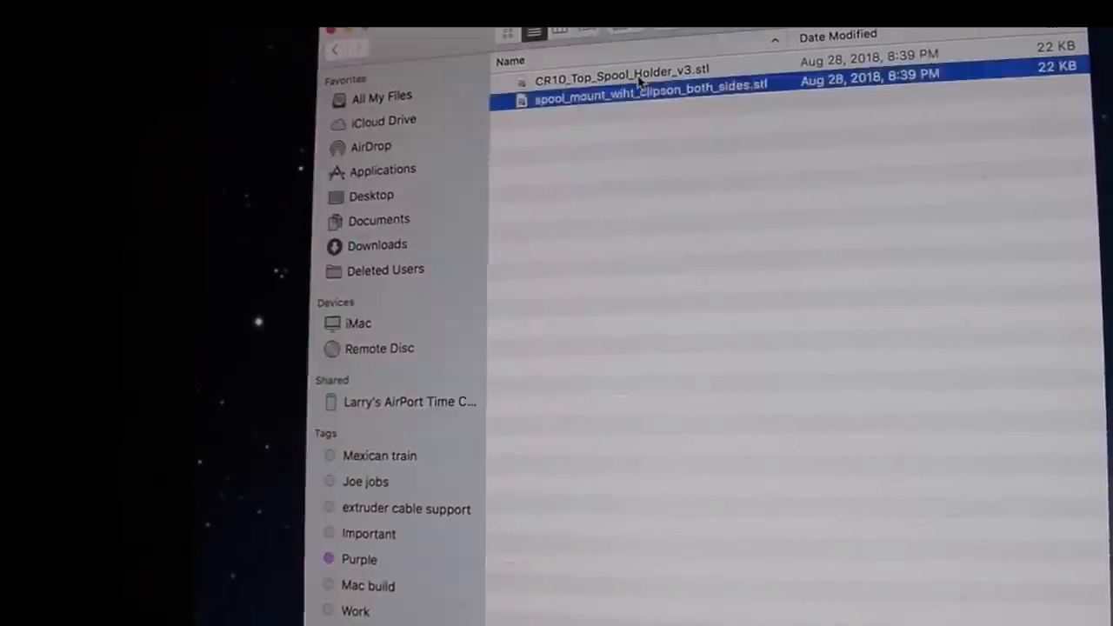
{"action": "scroll", "scroll_direction": "down", "scroll_amount": 3}
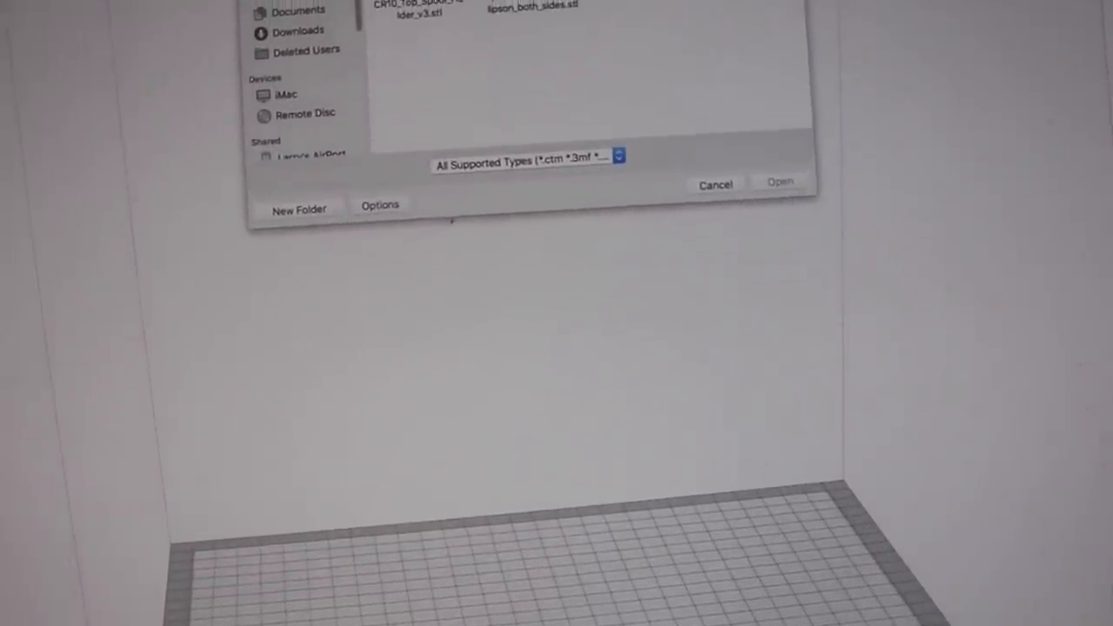
Open the selected spool mount STL so it appears on Cura's build plate
{"action": "left_click", "coordinate": [778, 183]}
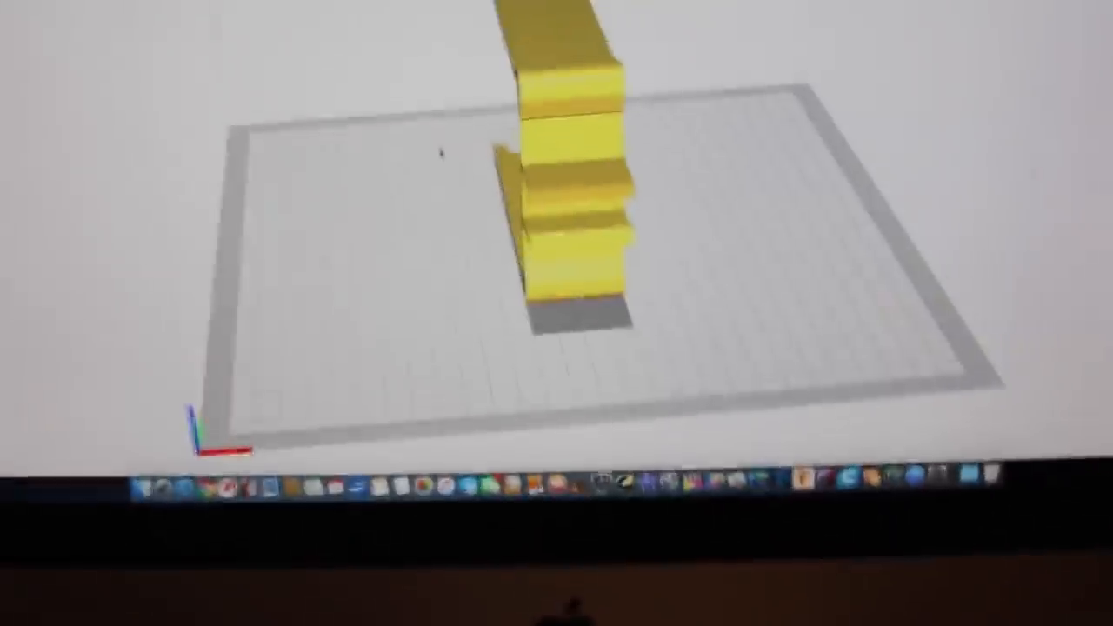